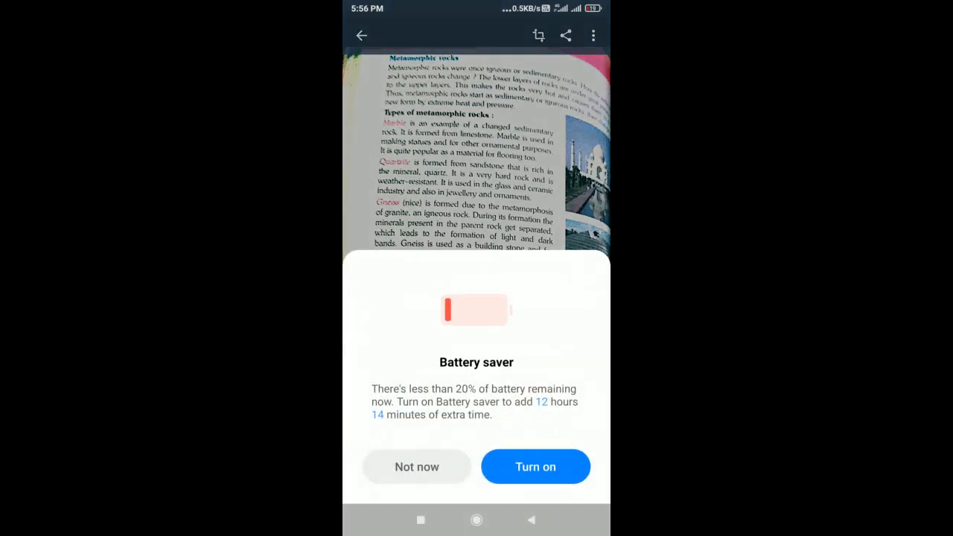
Step: Decline the Battery saver prompt with 'Not now' so the full scanned page shows again
left_click(417, 466)
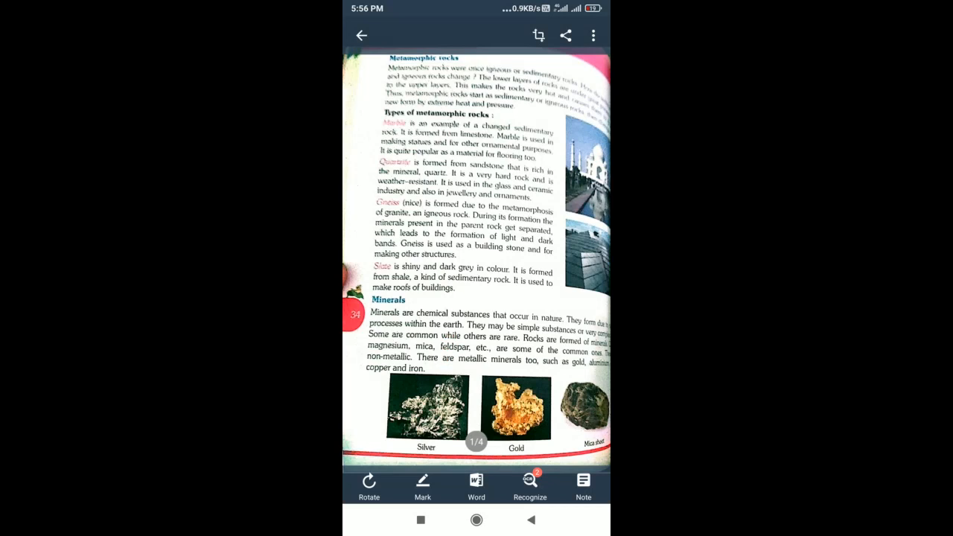